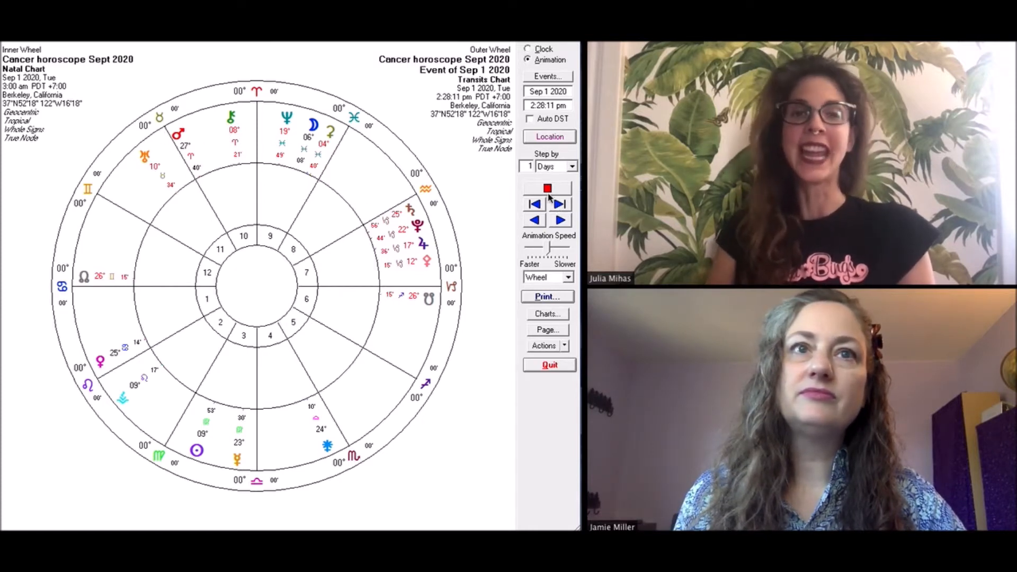
Step: Run the outer-wheel transits forward day by day from September 1 to September 10, 2020
left_click(560, 205)
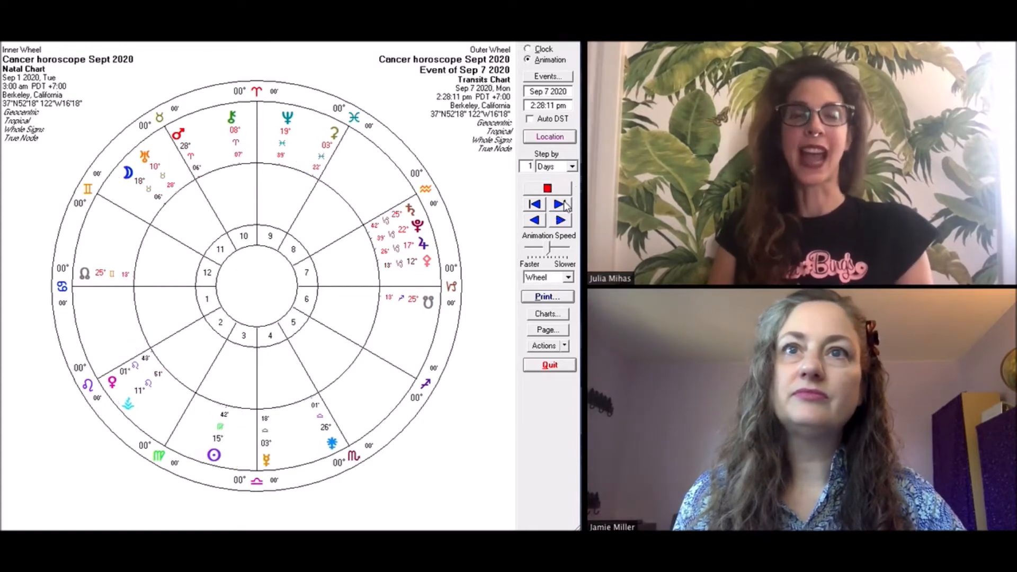
left_click(559, 220)
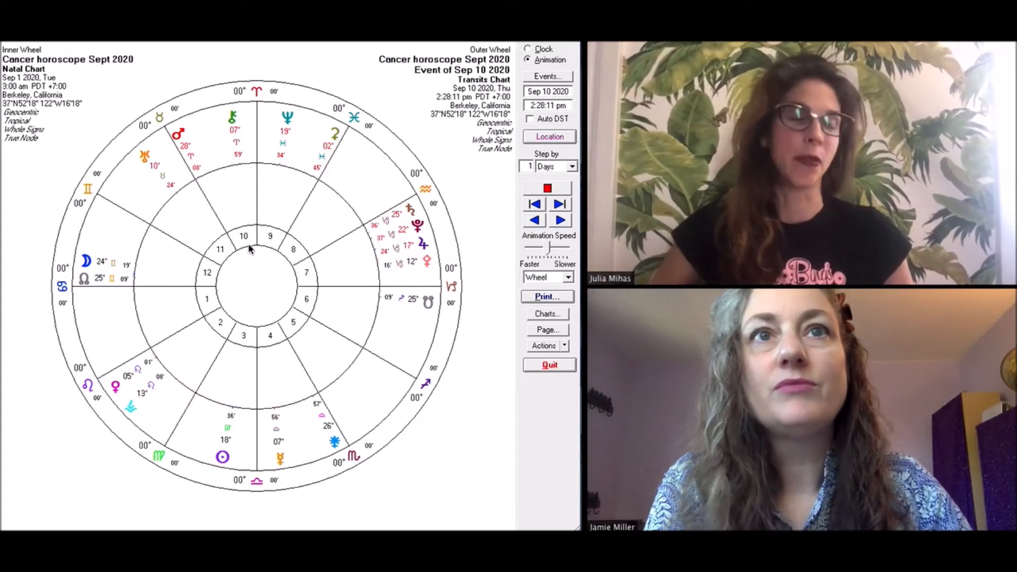
left_click(559, 219)
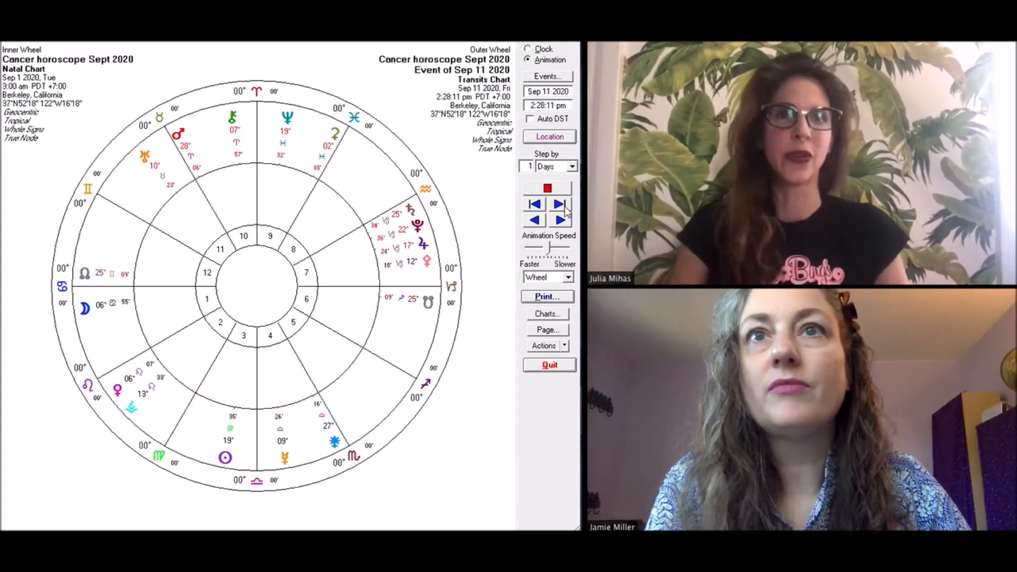
left_click(559, 204)
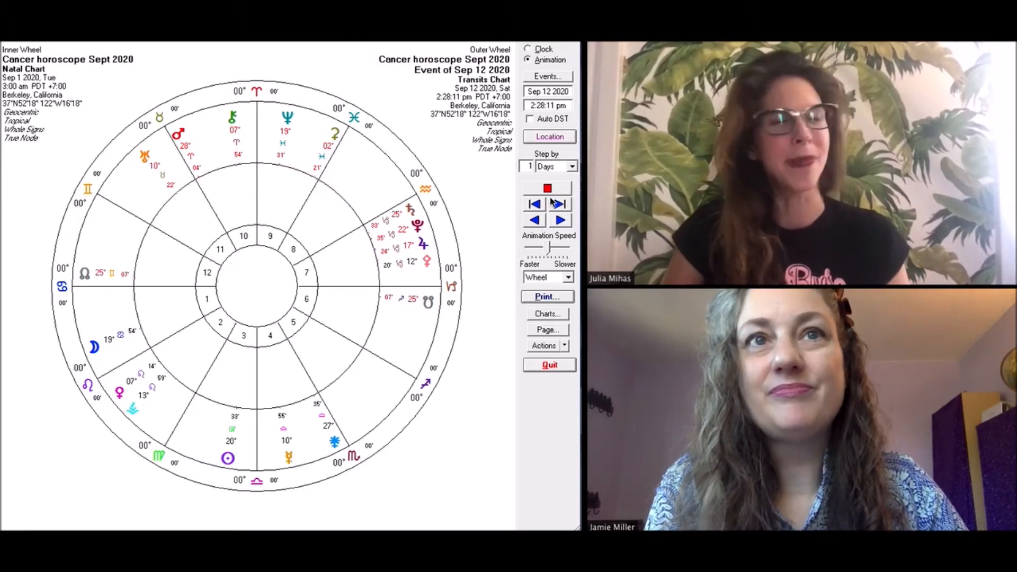
left_click(534, 203)
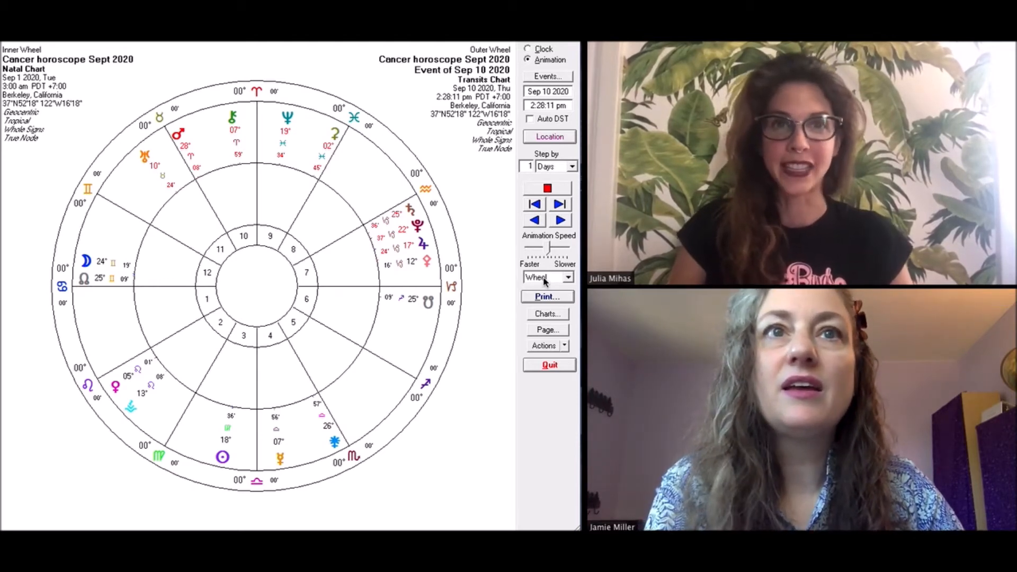
Step: Step the outer-wheel transits back from September 10 to September 5, 2020
left_click(534, 203)
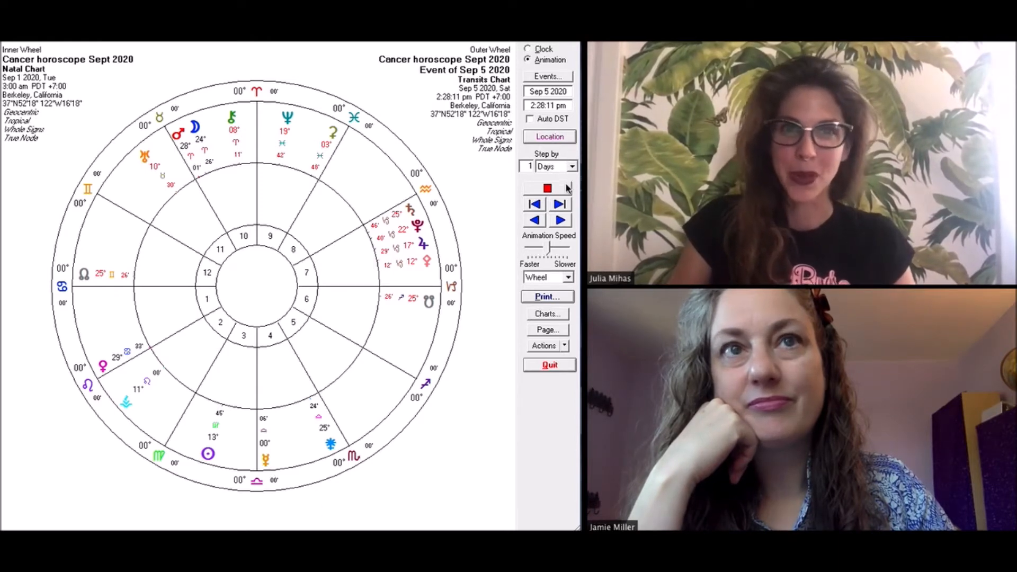
Step: Move the transits forward one day, from September 5 to September 6, 2020
left_click(559, 220)
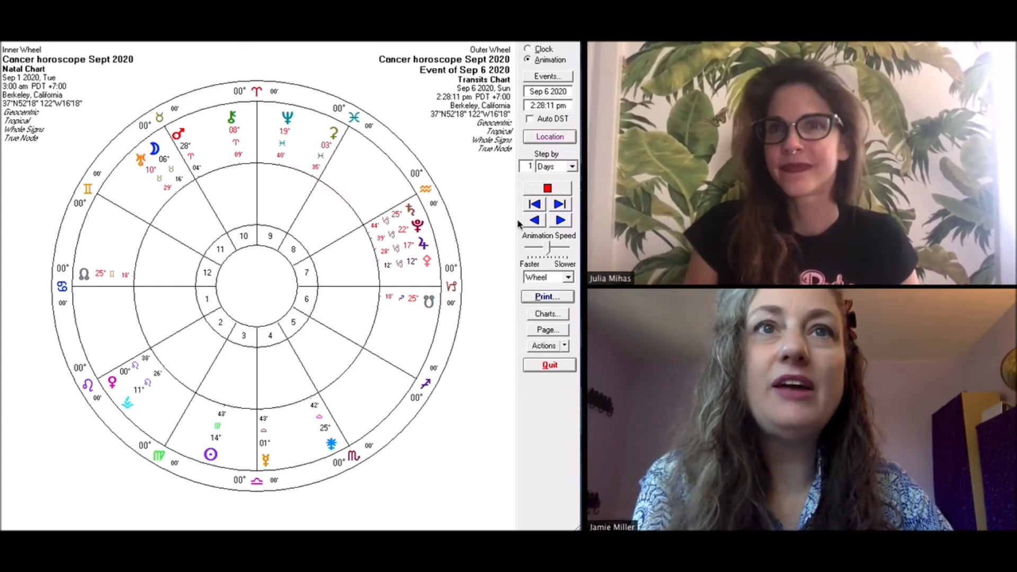
Step: Rewind the outer-wheel transits to the starting date, September 1, 2020
left_click(533, 218)
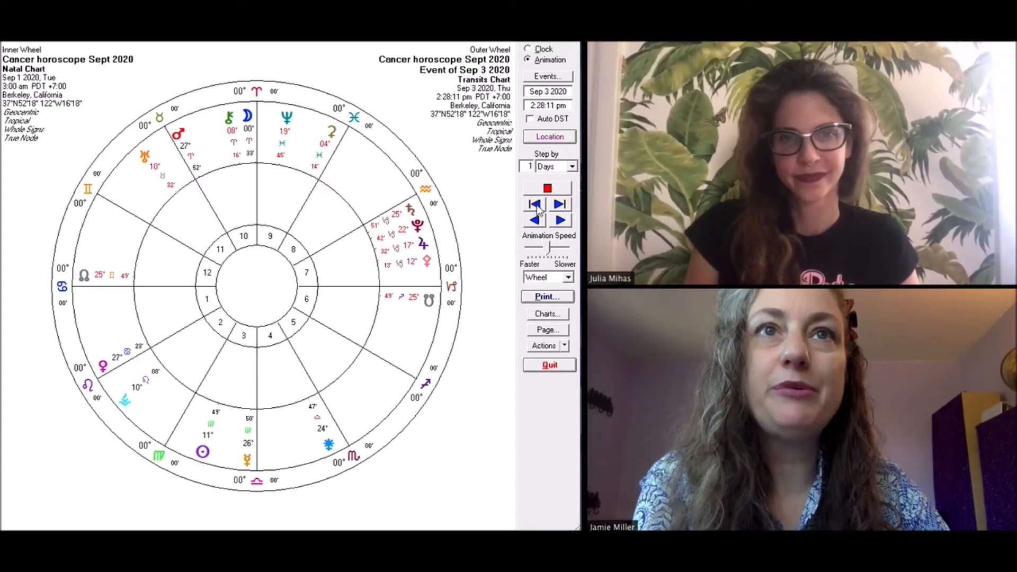
left_click(535, 219)
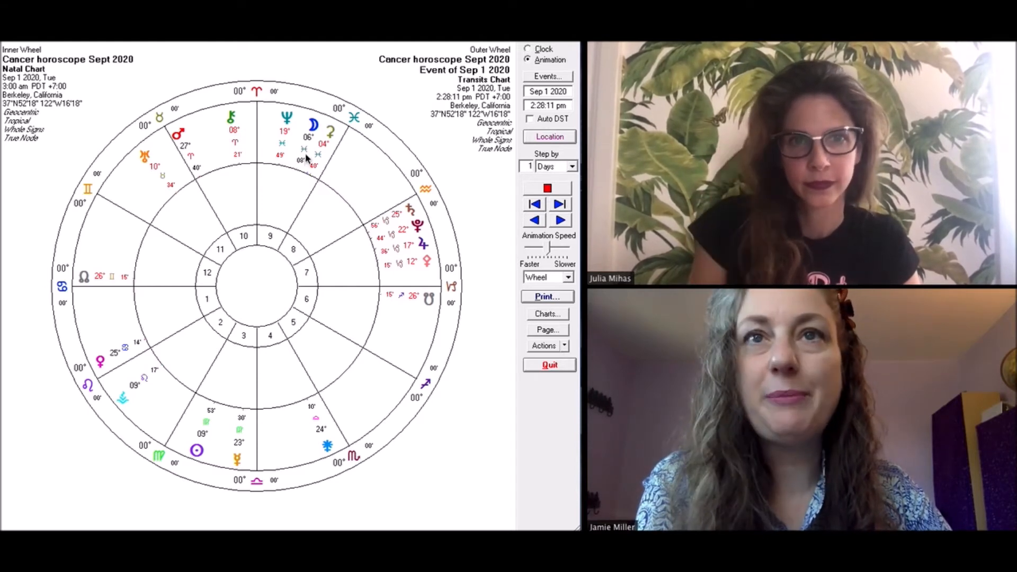
mouse_move(268, 255)
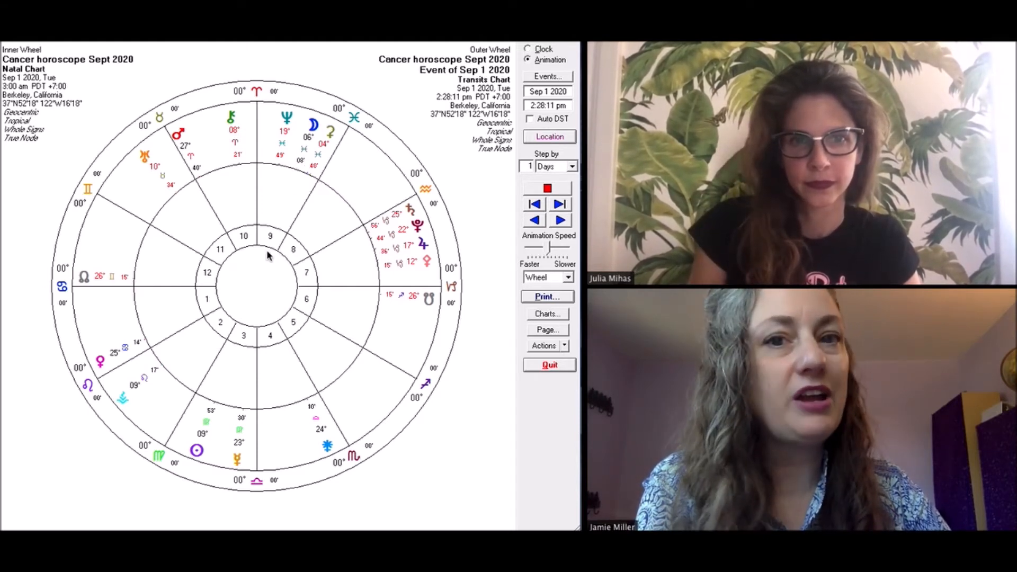
mouse_move(210, 438)
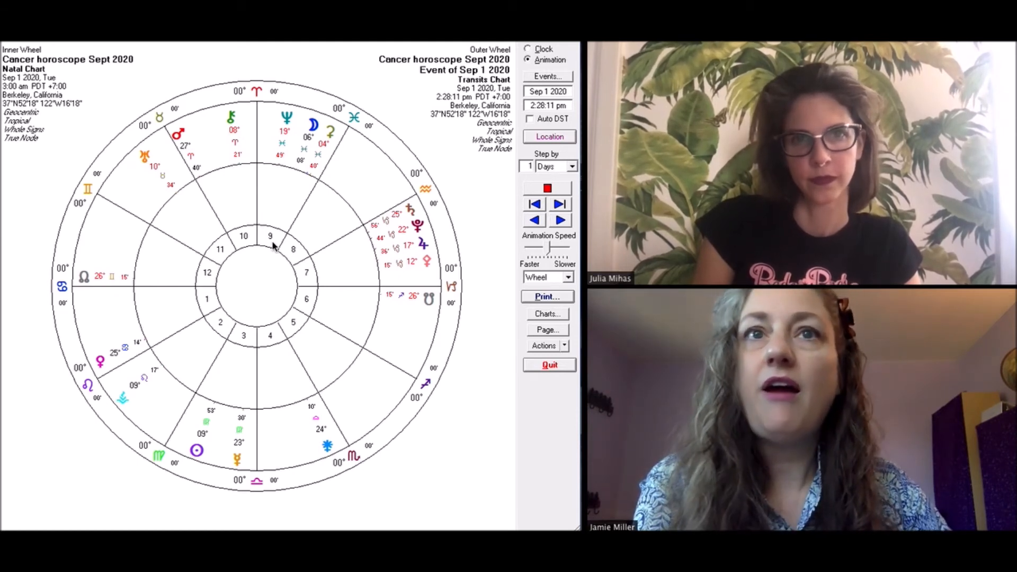
Step: Play the transits forward from September 1 and stop them on September 16, 2020
left_click(560, 203)
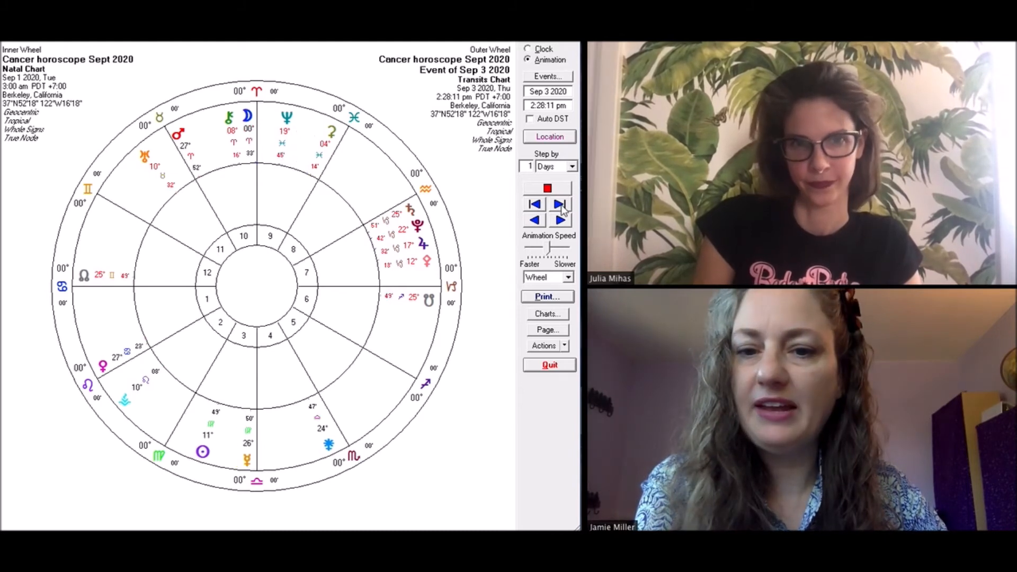
left_click(560, 204)
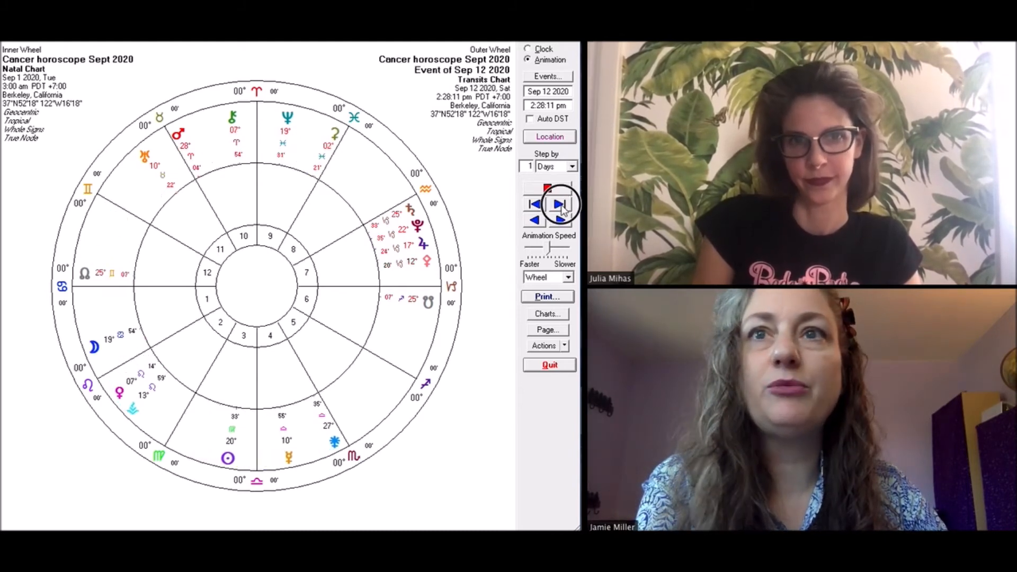
left_click(559, 205)
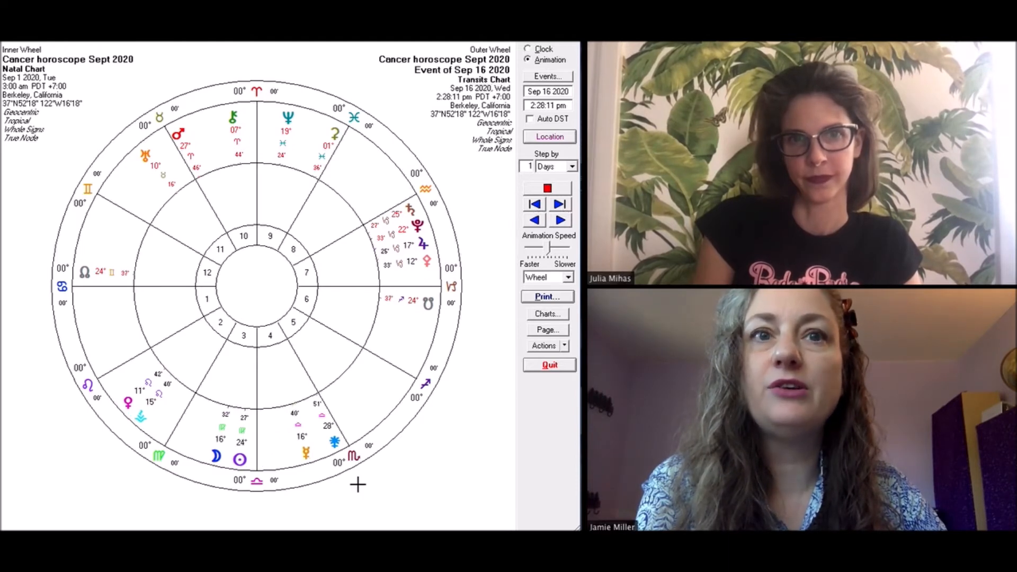
mouse_move(232, 400)
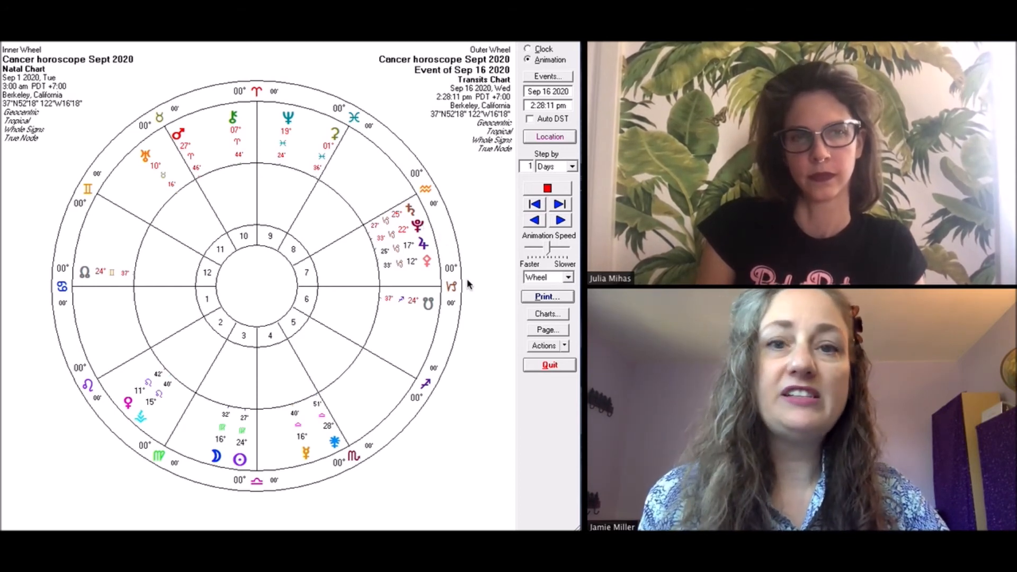
mouse_move(472, 284)
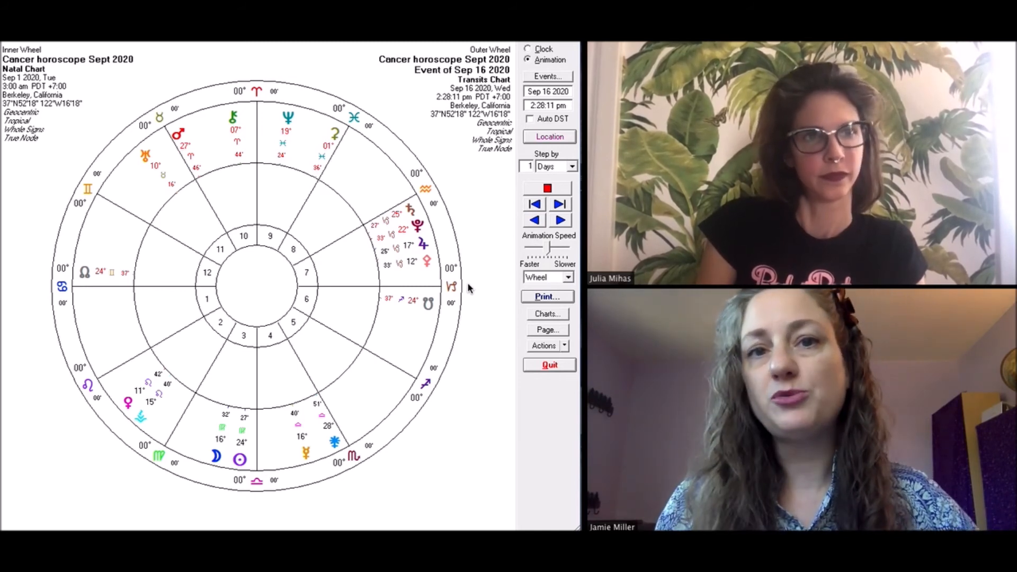
mouse_move(515, 371)
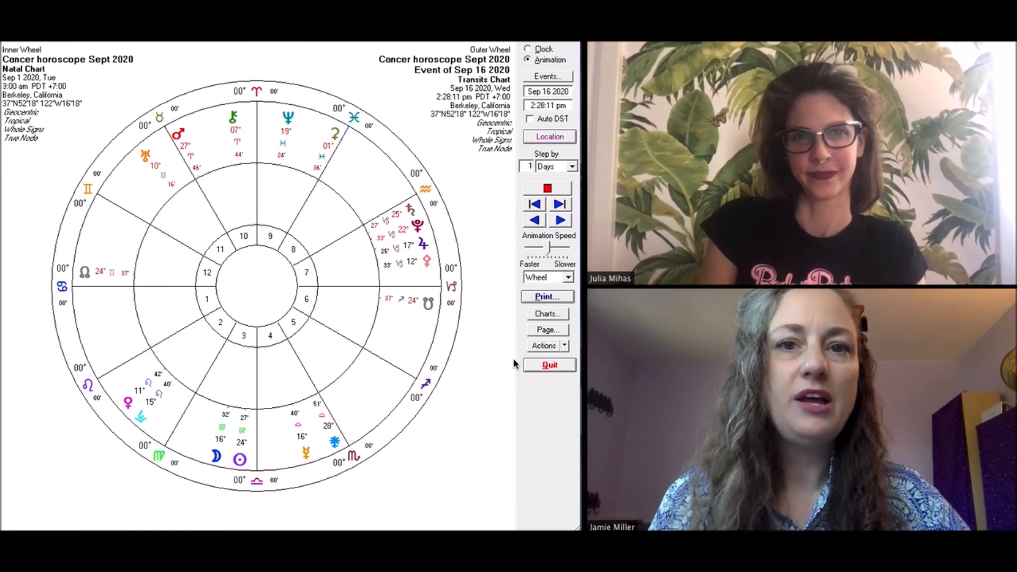
mouse_move(509, 409)
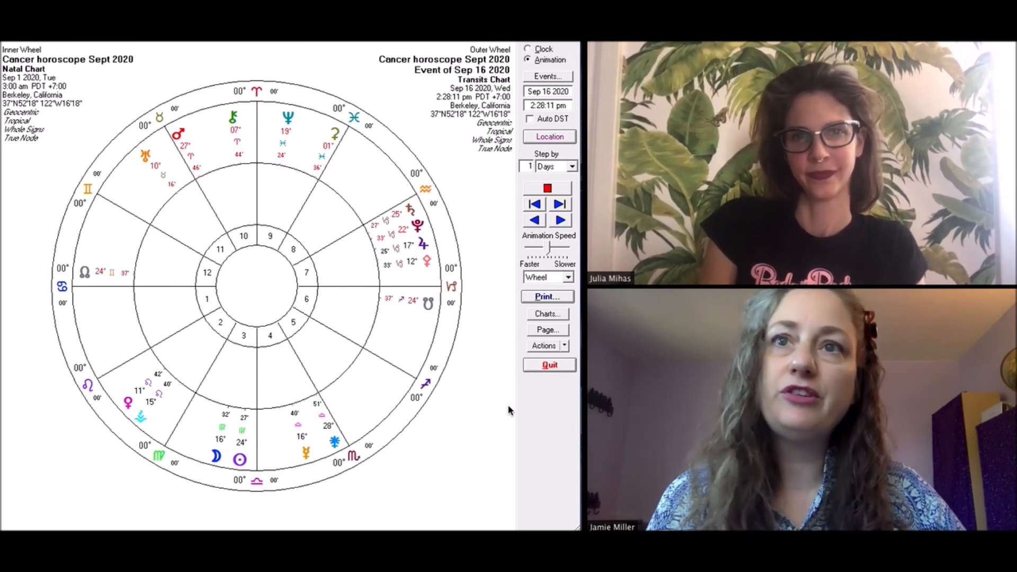